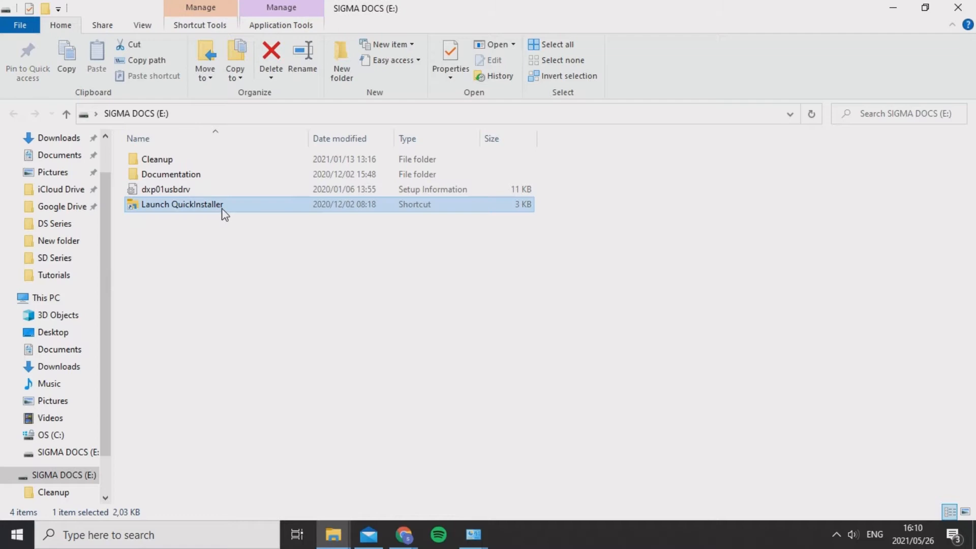
Step: Double-click Launch QuickInstaller on SIGMA DOCS (E:) to open the installer's Introduction page
double_click(182, 204)
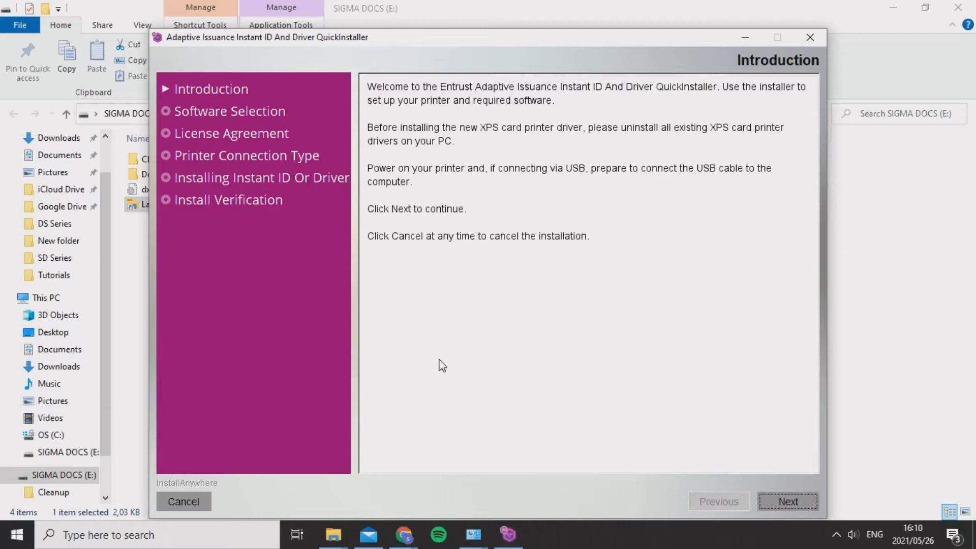
mouse_move(277, 284)
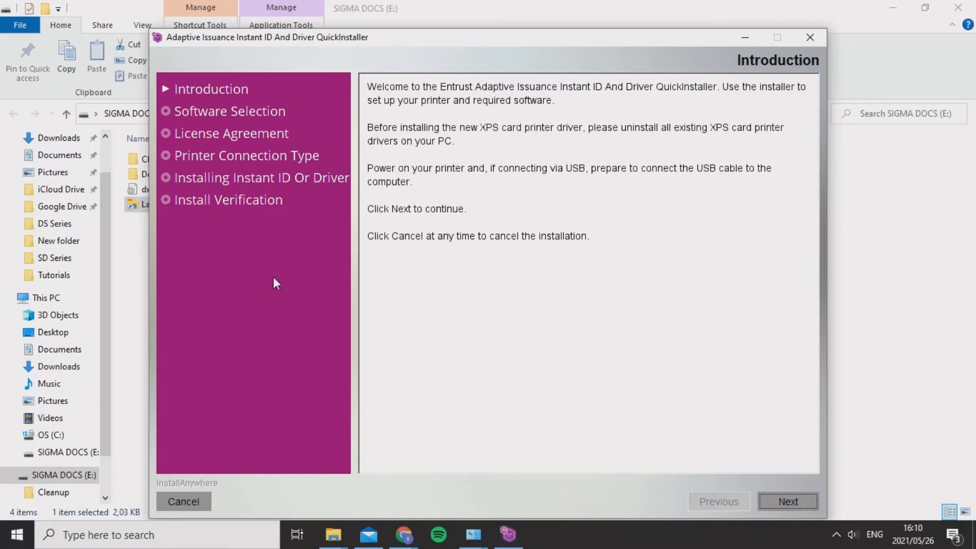
mouse_move(509, 534)
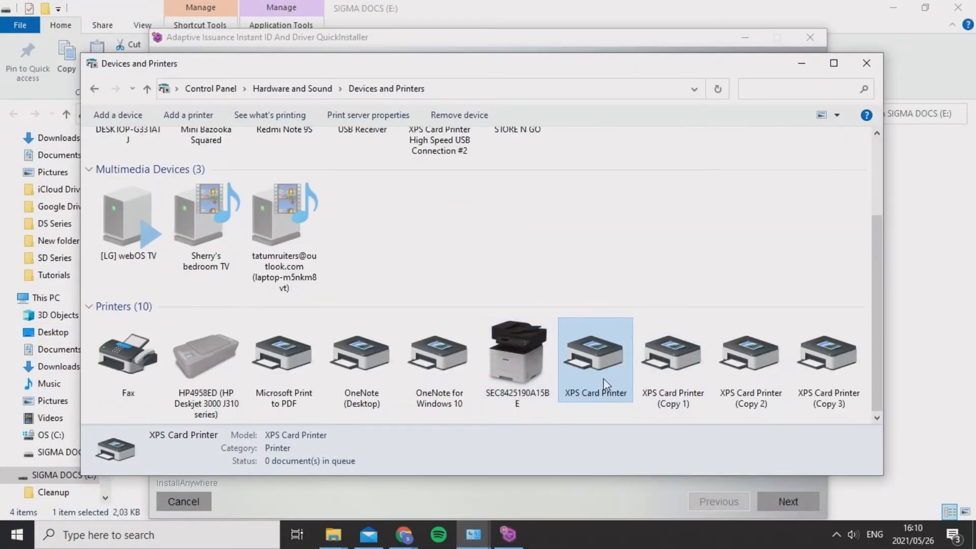
Step: Remove the XPS Card Printer Copy 1 and Copy 2 devices, then close Devices and Printers
right_click(594, 358)
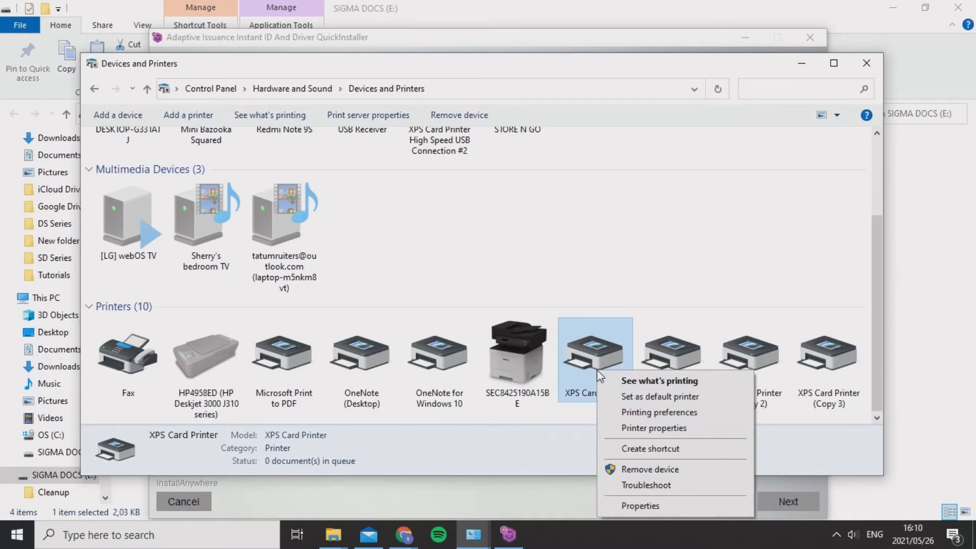
mouse_move(649, 294)
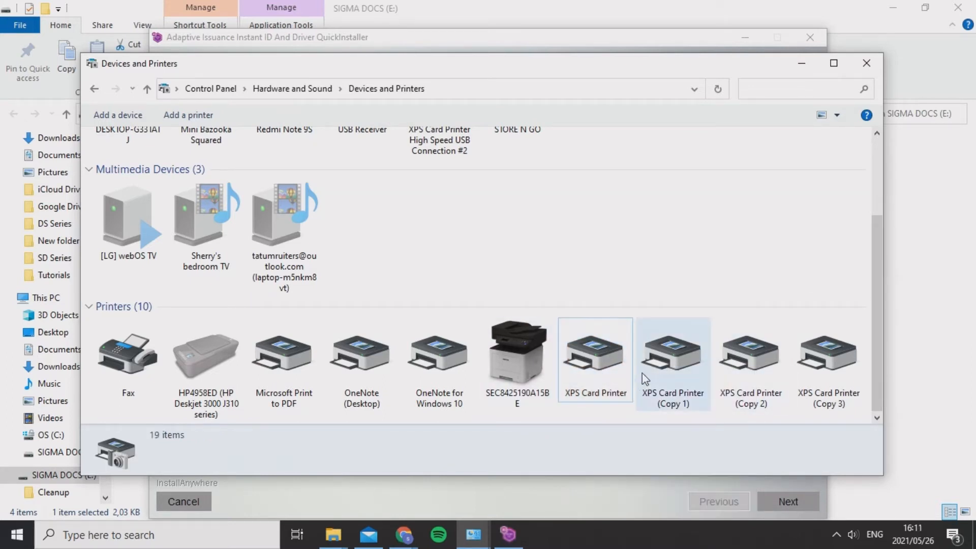
left_click(593, 358)
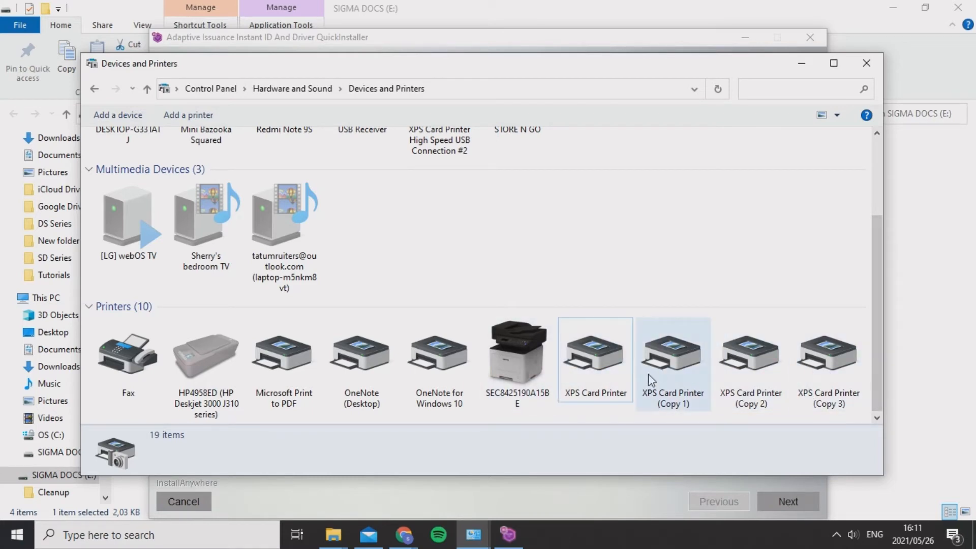
right_click(671, 355)
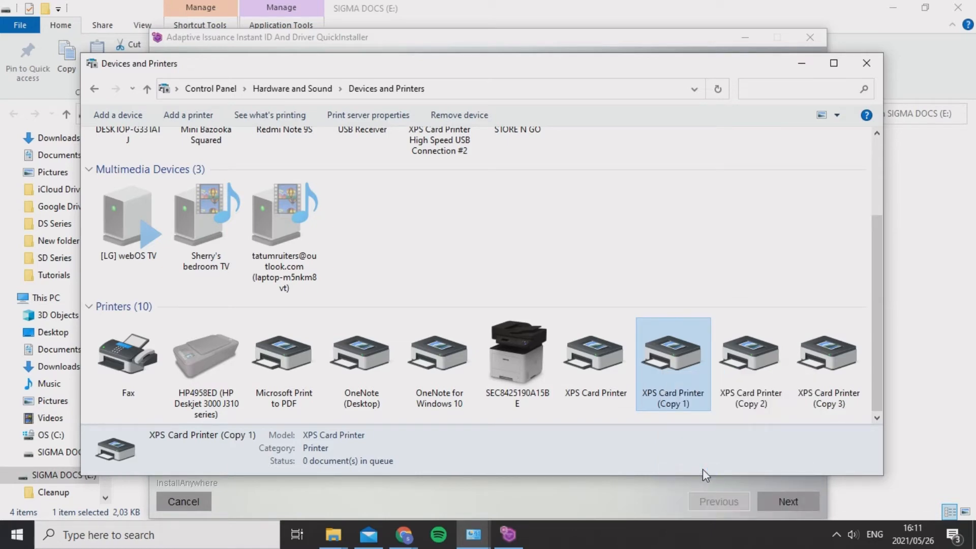
left_click(458, 115)
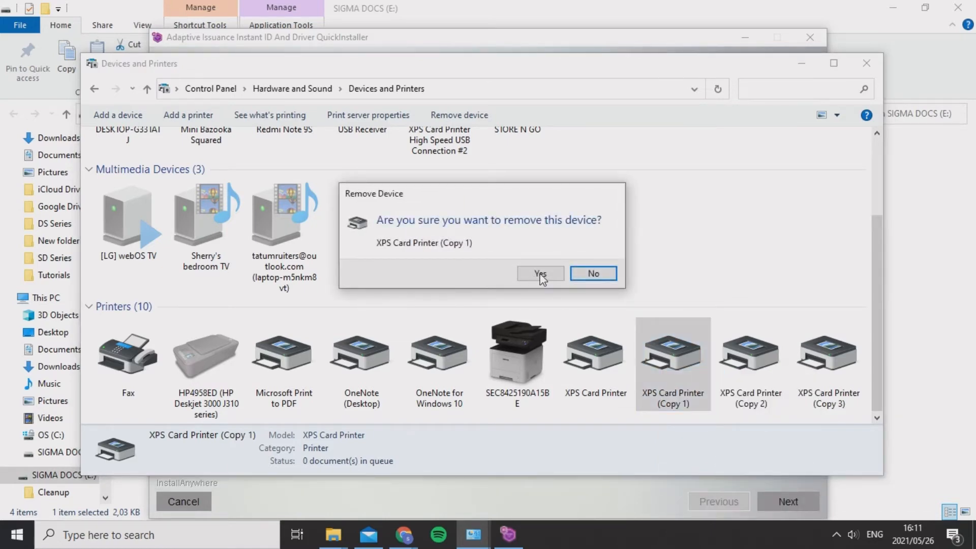
left_click(540, 274)
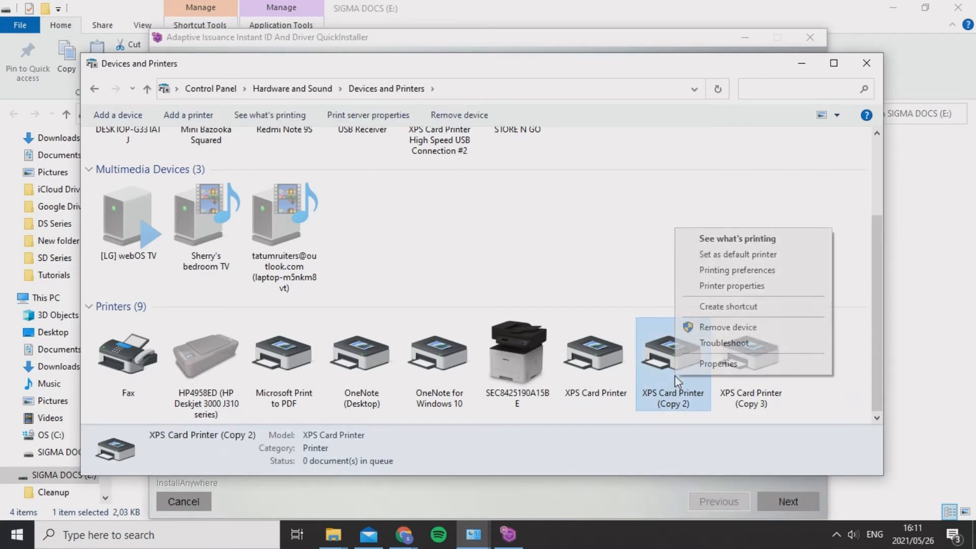
left_click(726, 326)
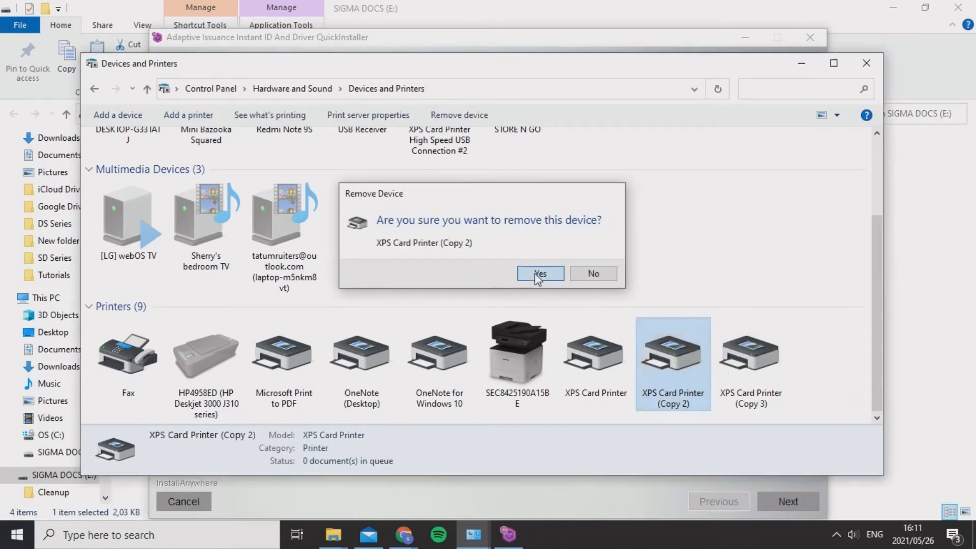
left_click(538, 274)
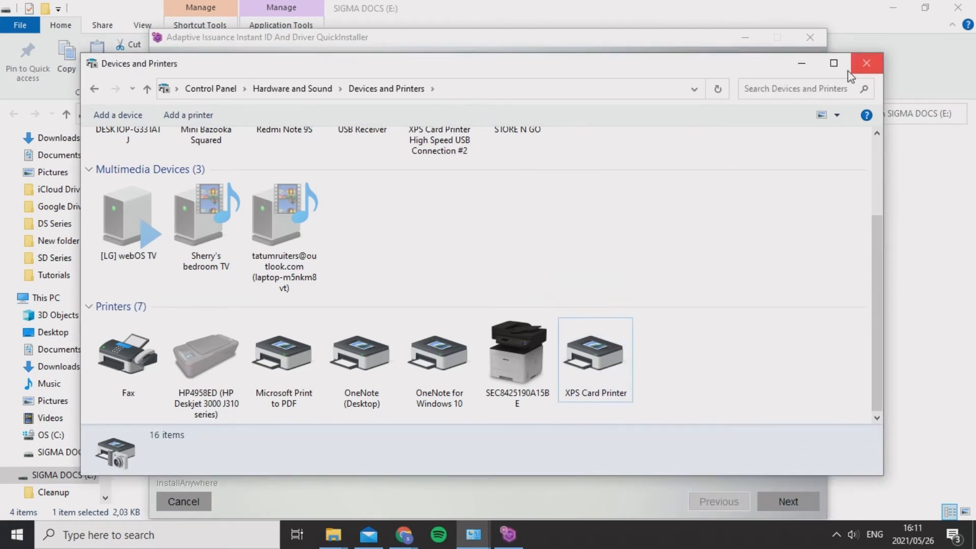
left_click(866, 63)
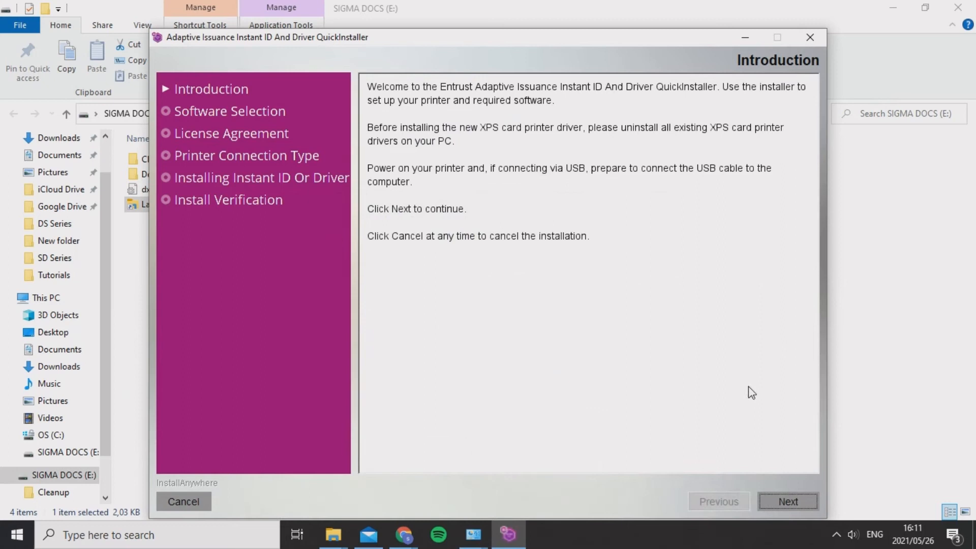
Step: Decline the Instant ID issuance software on Software Selection and proceed to Printer Connection Type
left_click(787, 501)
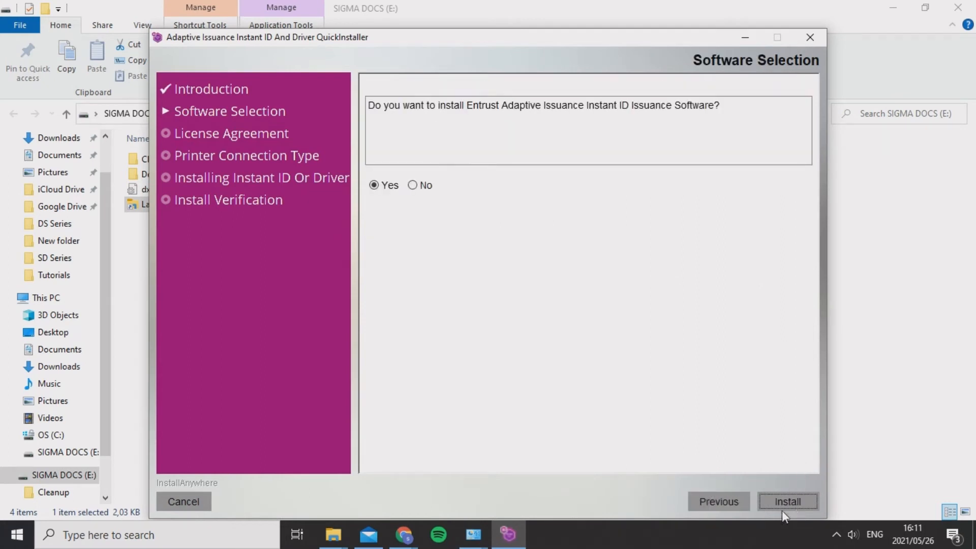
left_click(412, 185)
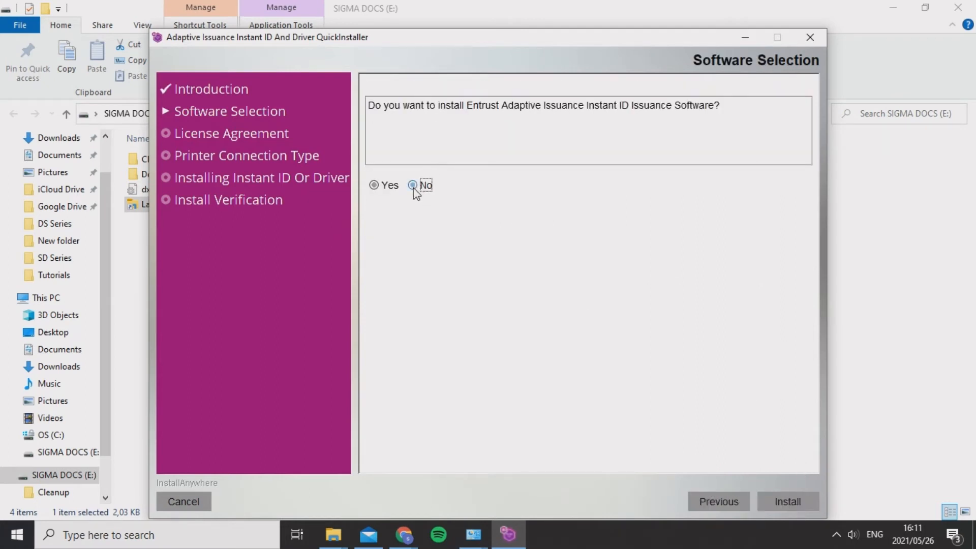
left_click(412, 185)
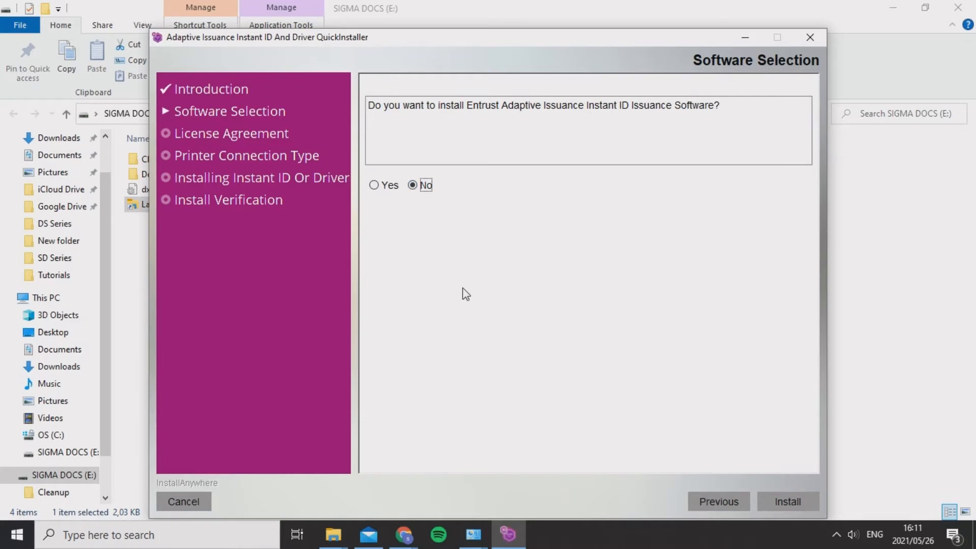
left_click(786, 501)
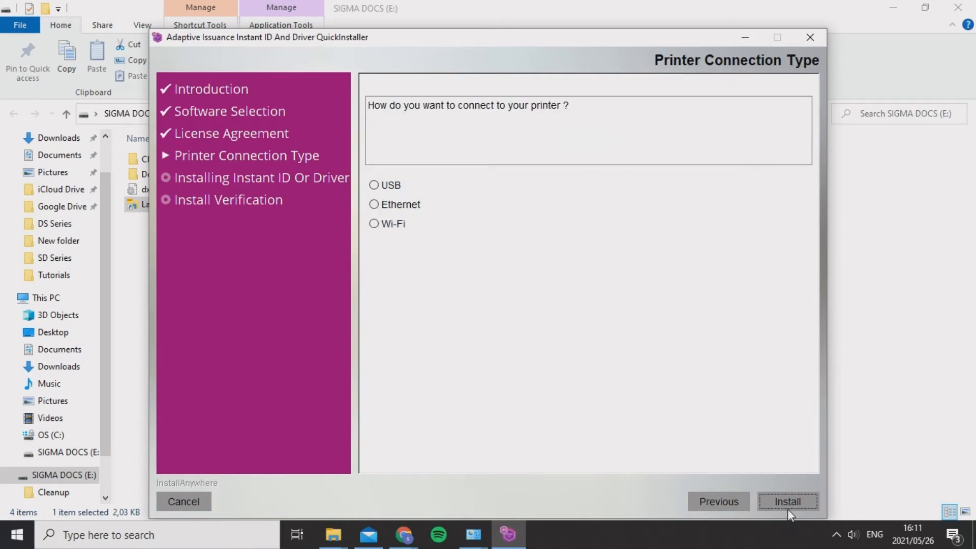
Step: Select Ethernet as the printer connection type
left_click(374, 204)
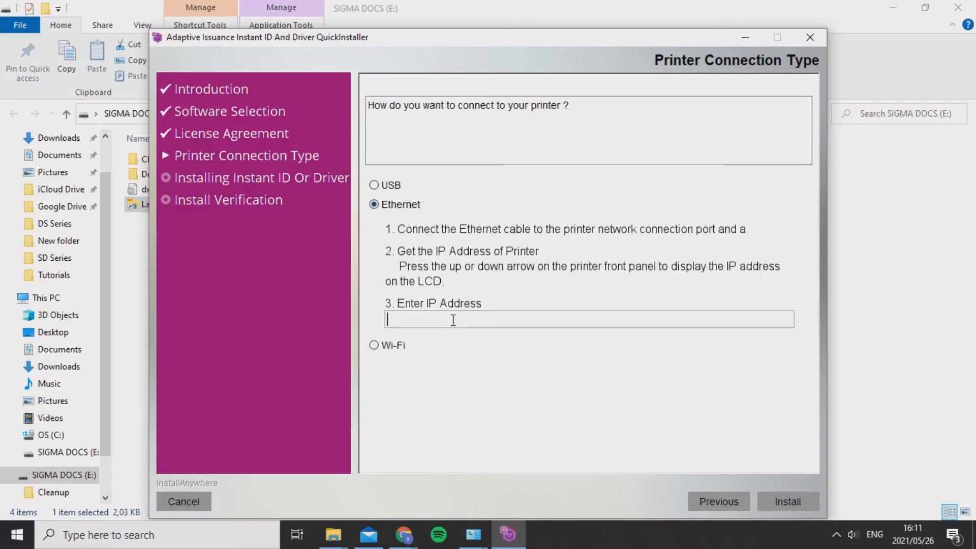
mouse_move(476, 239)
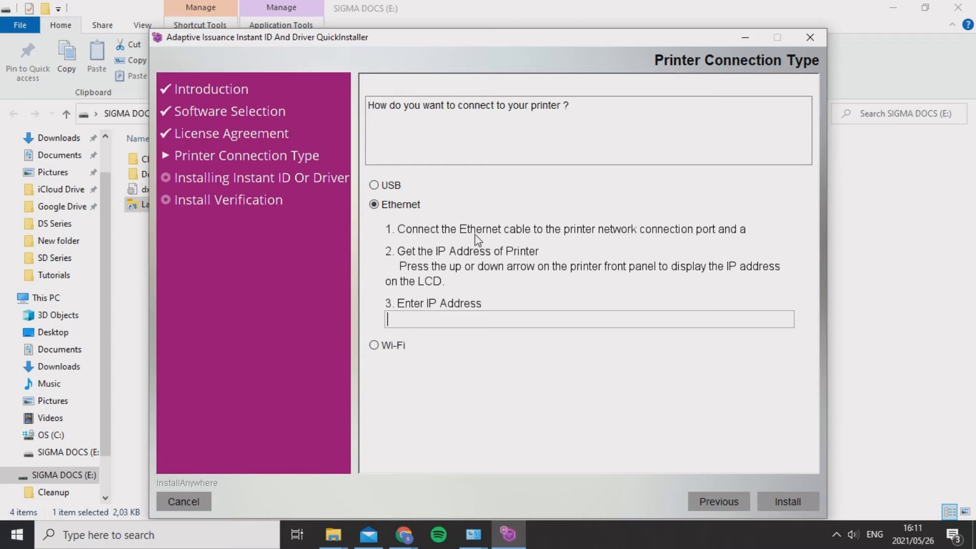
mouse_move(581, 264)
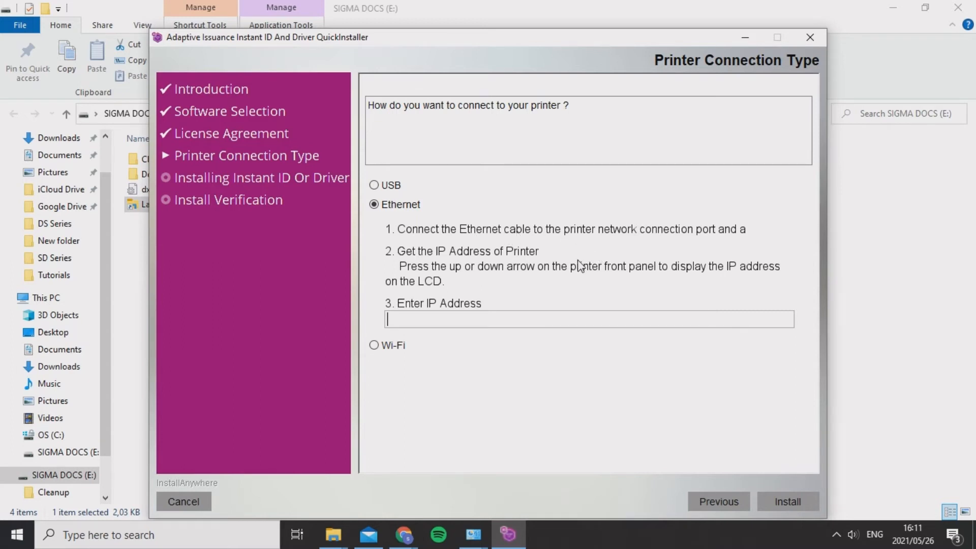
mouse_move(488, 296)
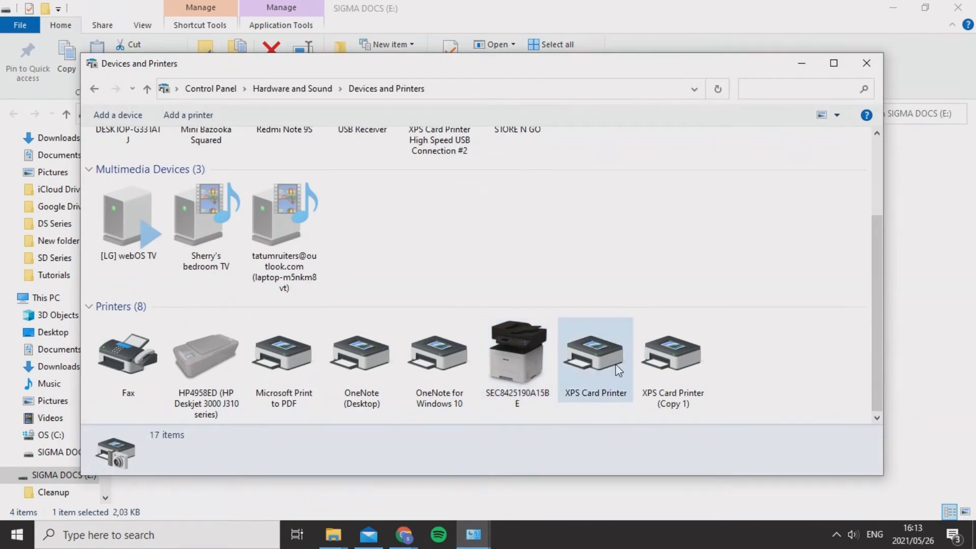
Step: Open XPS Card Printer (Copy 1)'s port settings to read its 169.254.1.1 address
right_click(672, 358)
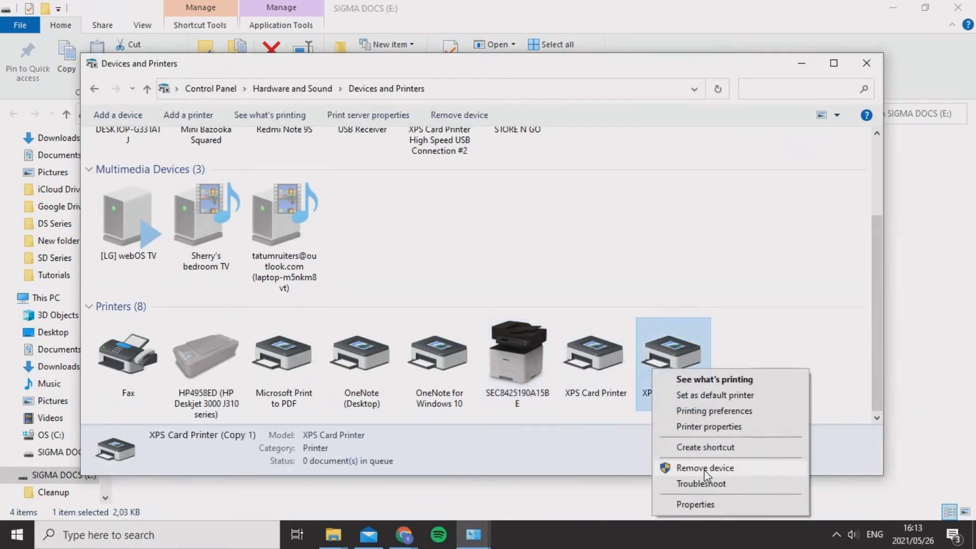
left_click(708, 426)
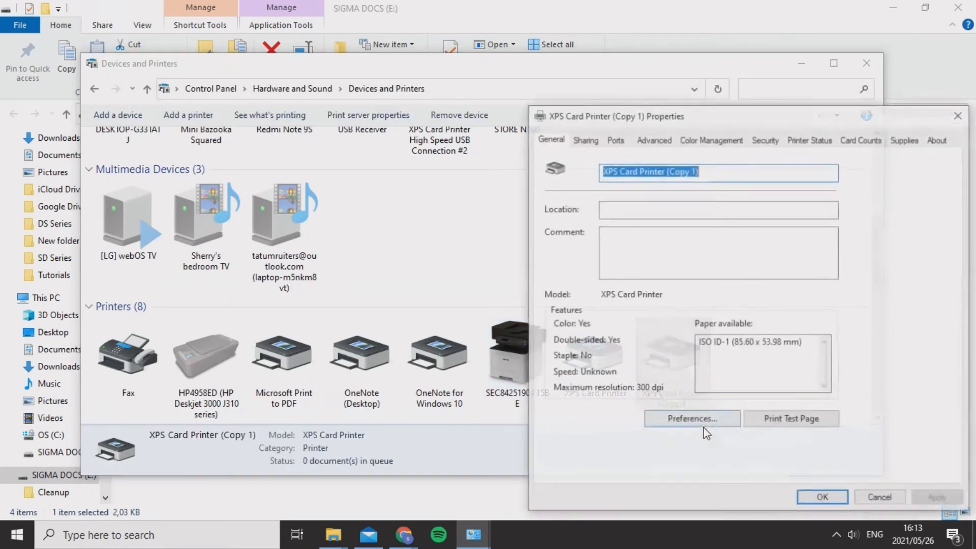
left_click(615, 139)
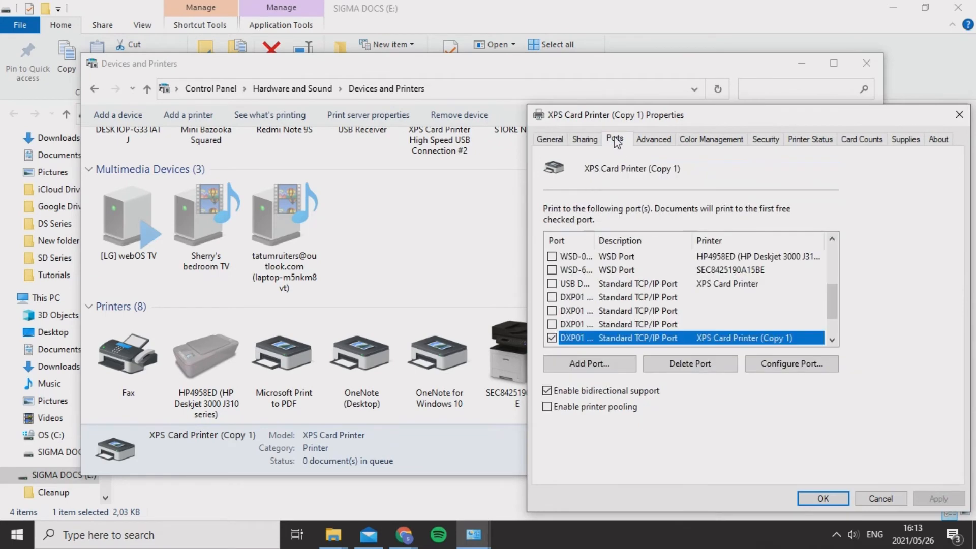
scroll("down", 3)
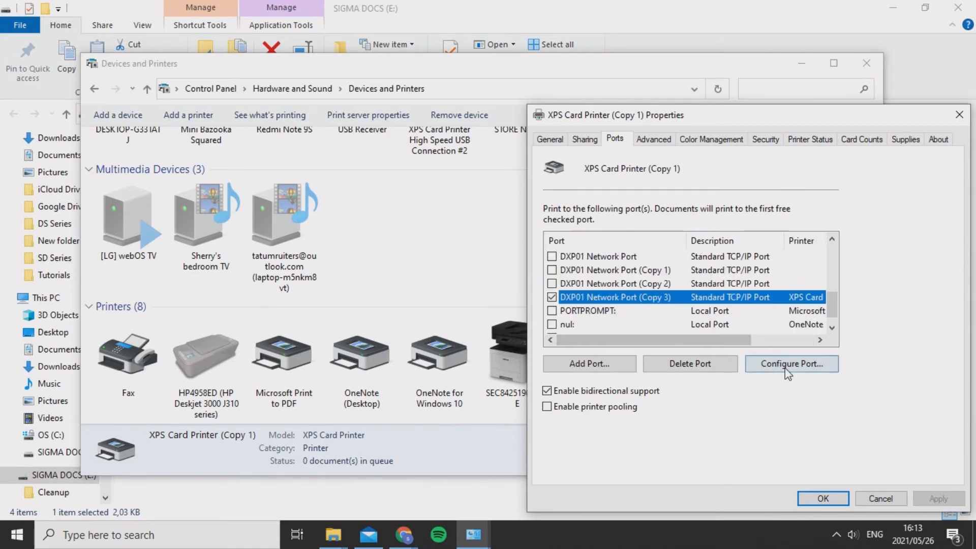
left_click(790, 364)
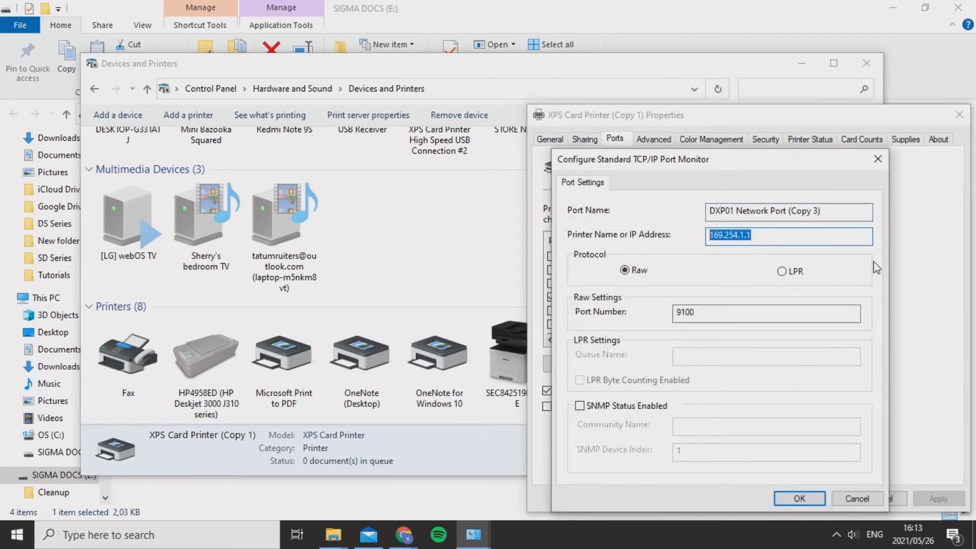
mouse_move(670, 183)
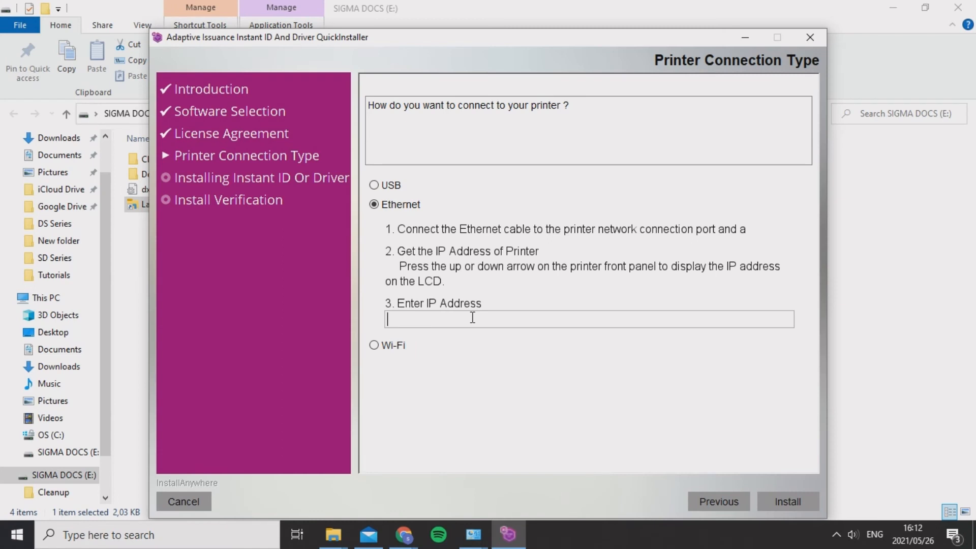
Step: Enter the printer's 169.254 IP address and start the Ethernet driver install
type("1")
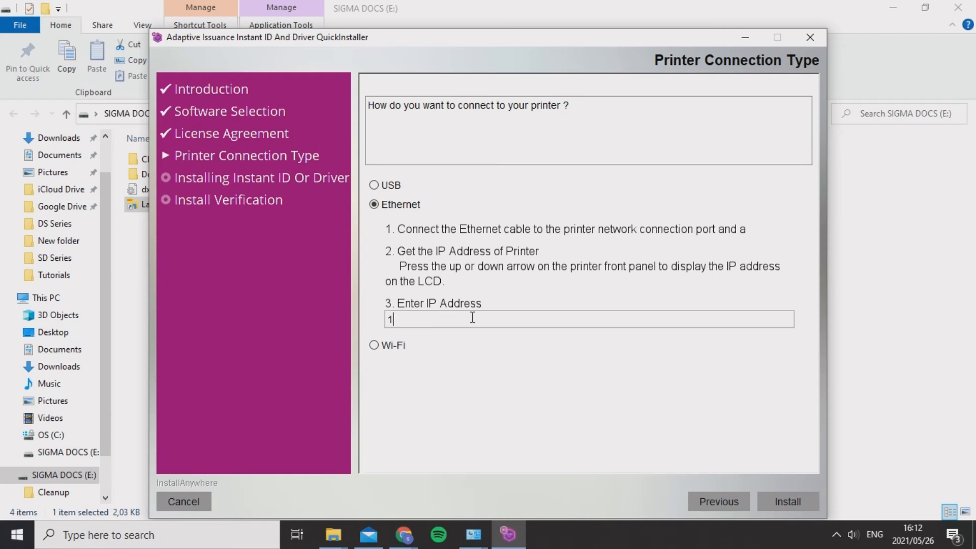
type("69")
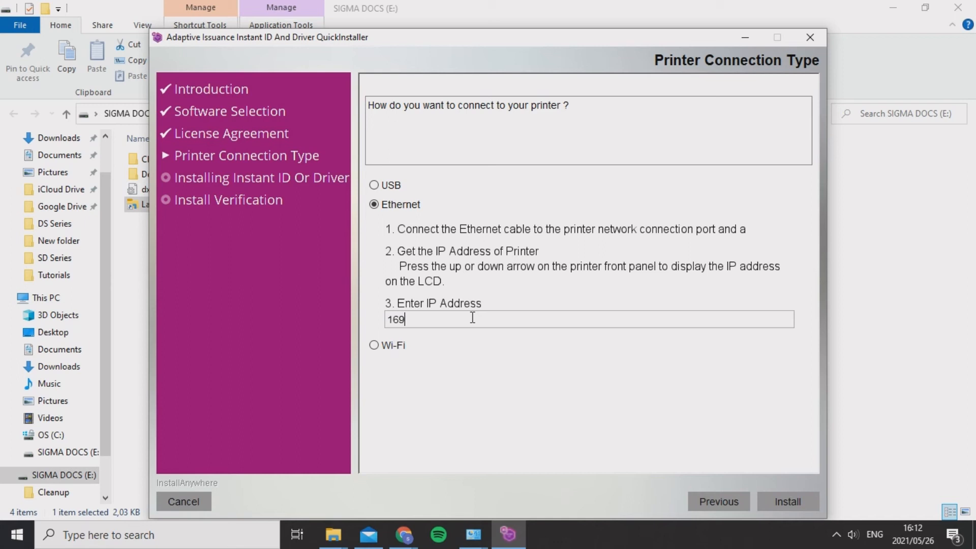
type(".24")
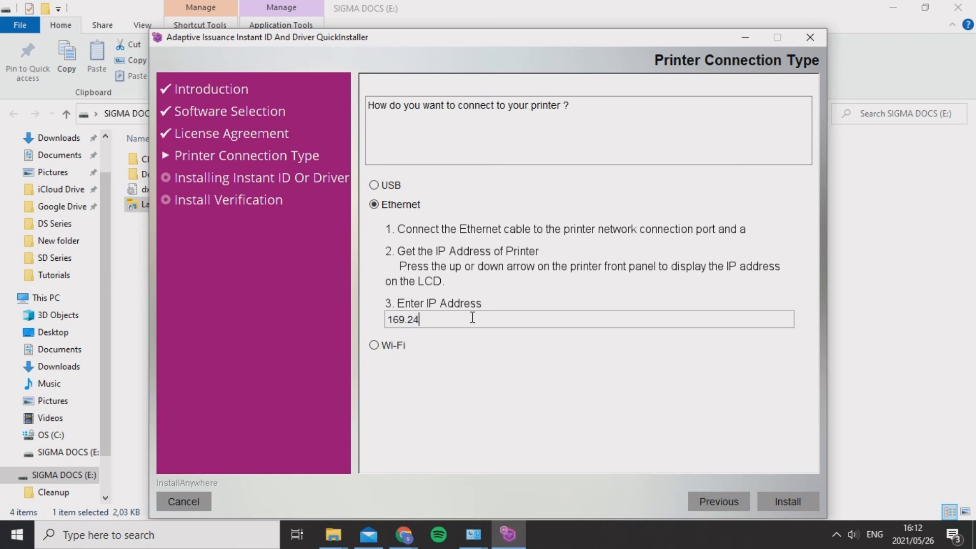
left_click(787, 501)
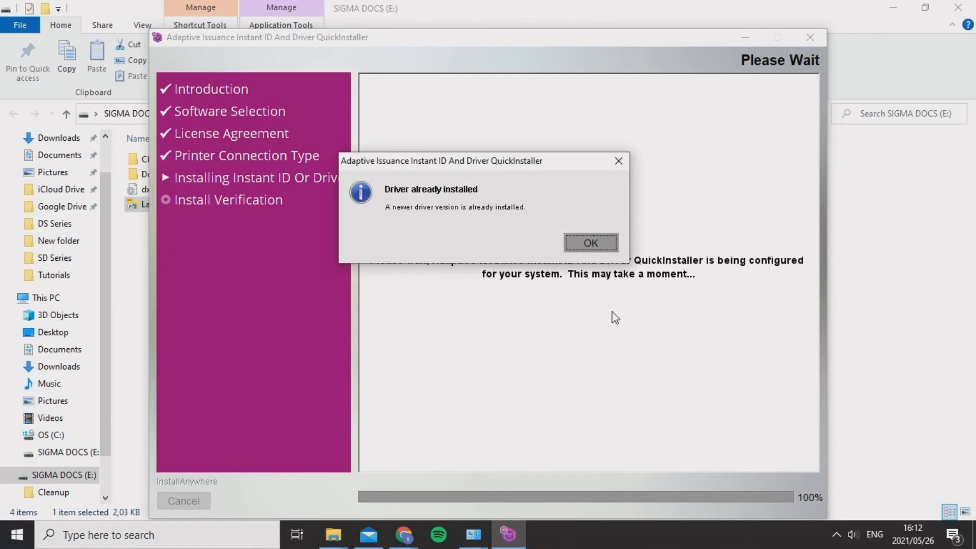
Step: Acknowledge the newer-driver-already-installed notice with OK to reach Install Verification
left_click(590, 241)
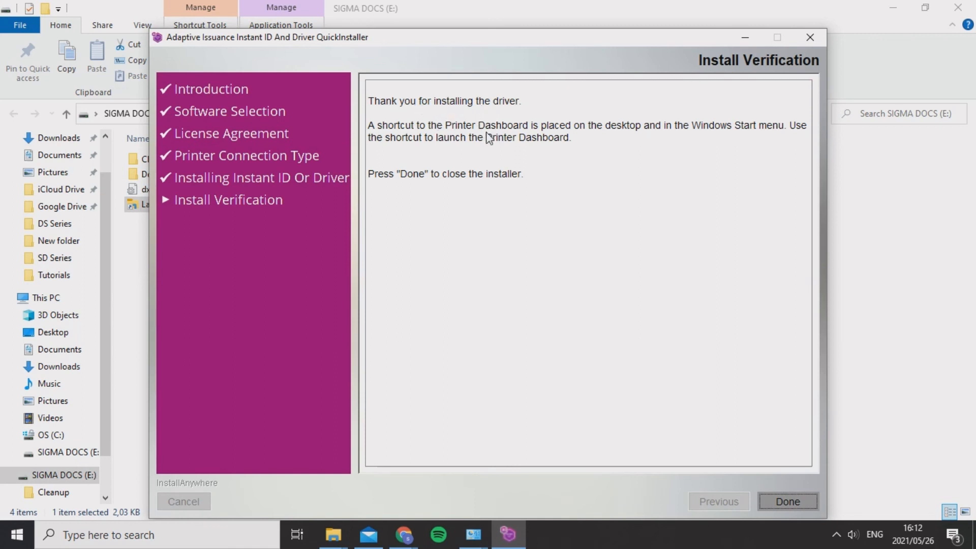
mouse_move(448, 133)
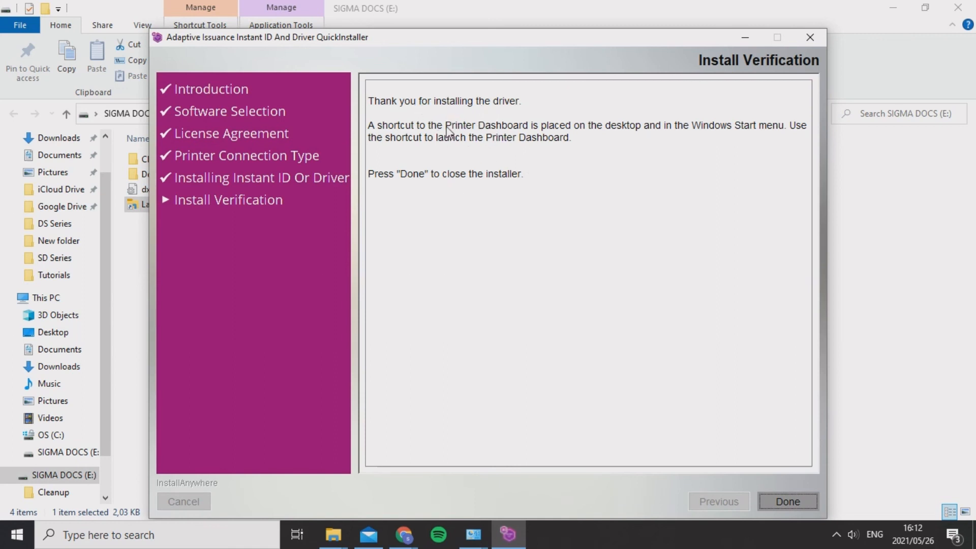
mouse_move(719, 167)
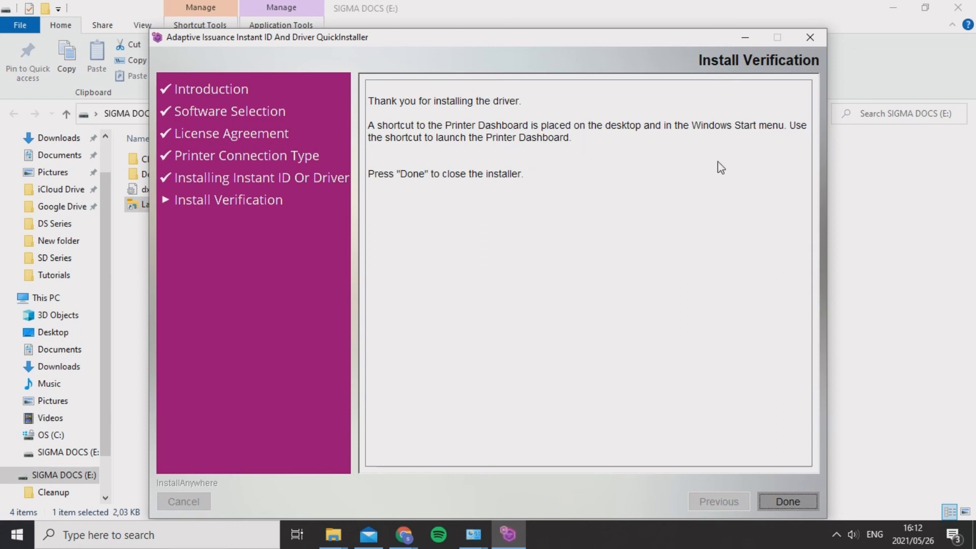
mouse_move(530, 155)
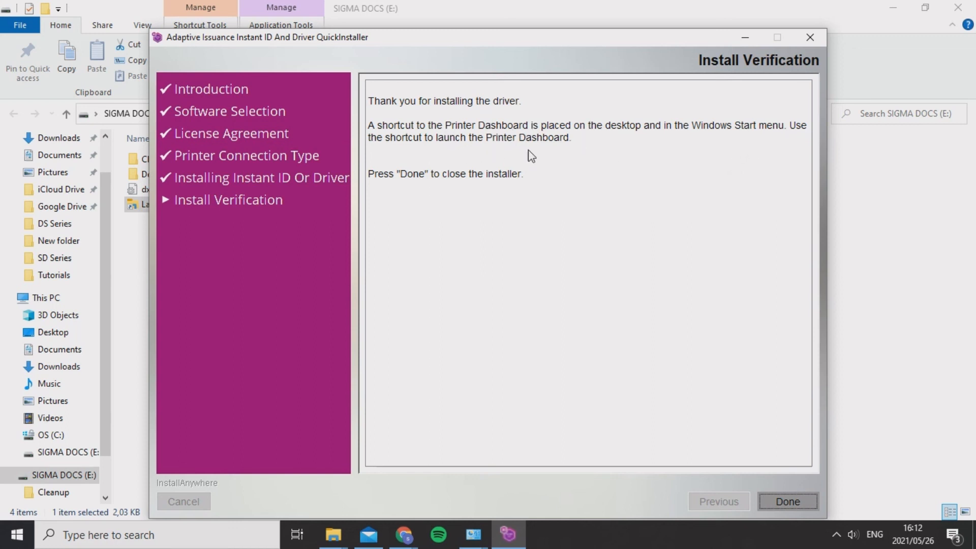
mouse_move(708, 402)
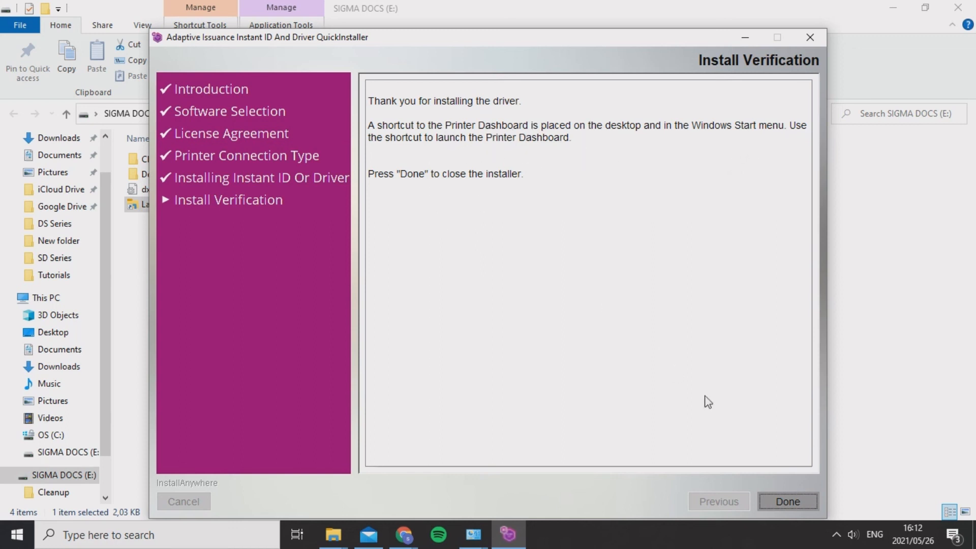